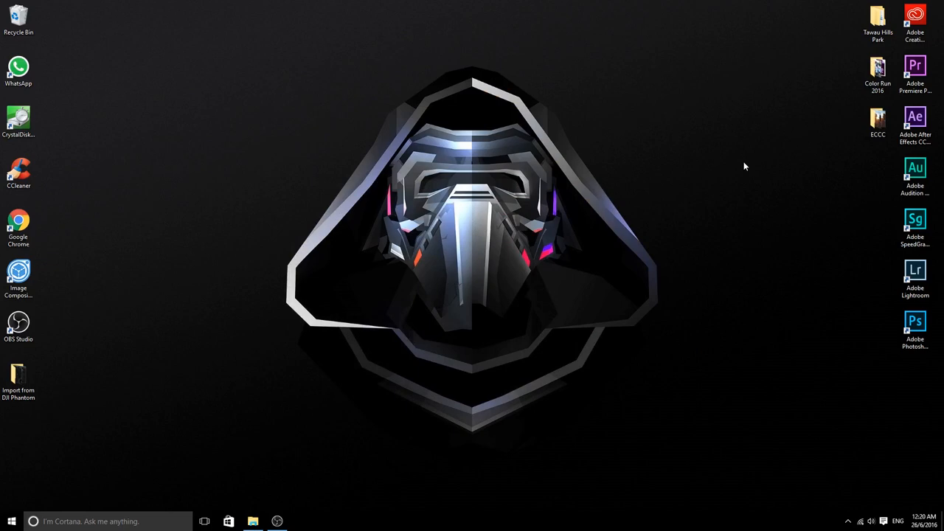
Select all 19 drone photos in the Import from DJI Phantom folder.
{"action": "left_click", "coordinate": [18, 381]}
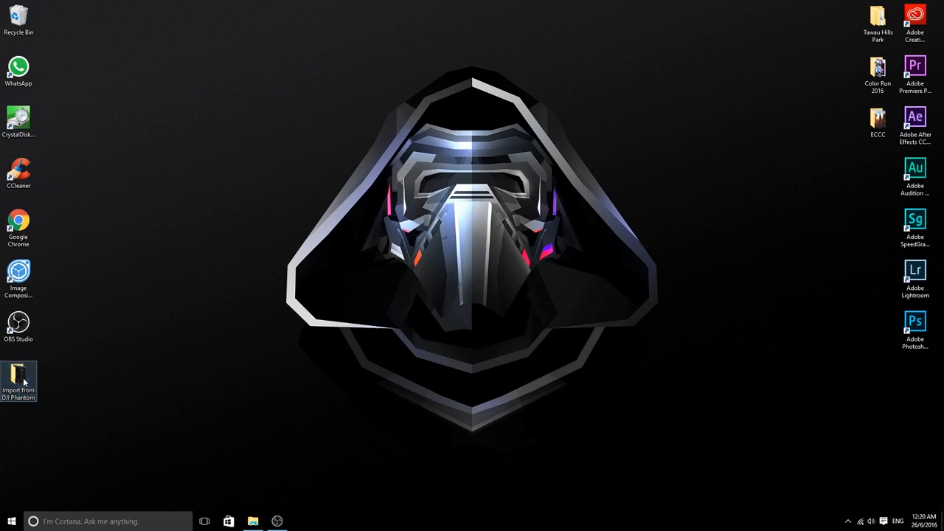
{"action": "double_click", "coordinate": [18, 376]}
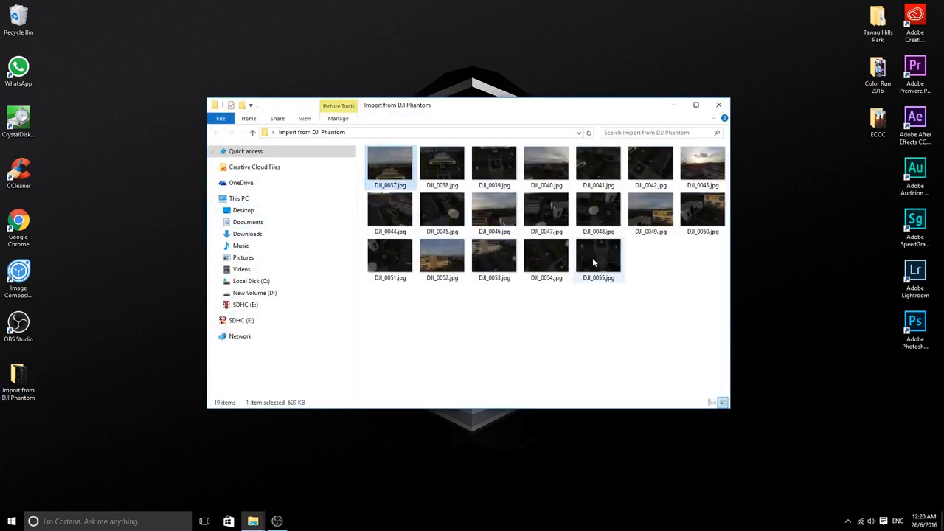
{"action": "key", "text": "ctrl+a"}
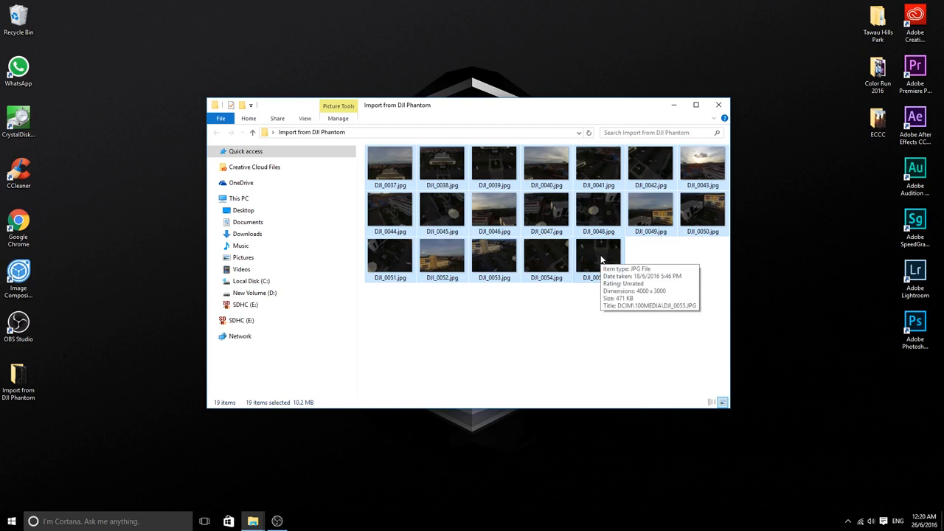
{"action": "mouse_move", "coordinate": [692, 162]}
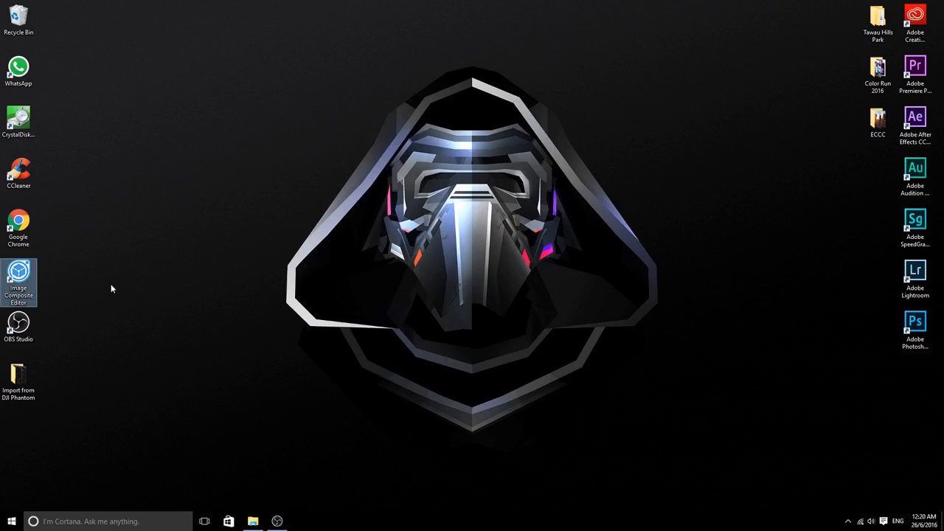
Launch Image Composite Editor maximised and load the DJI photos as a new panorama.
{"action": "double_click", "coordinate": [17, 284]}
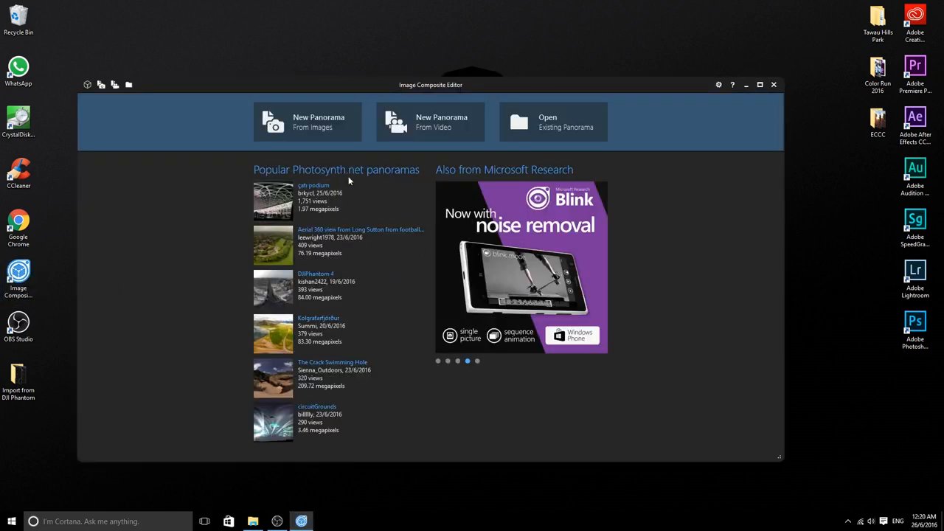
{"action": "left_click", "coordinate": [760, 84]}
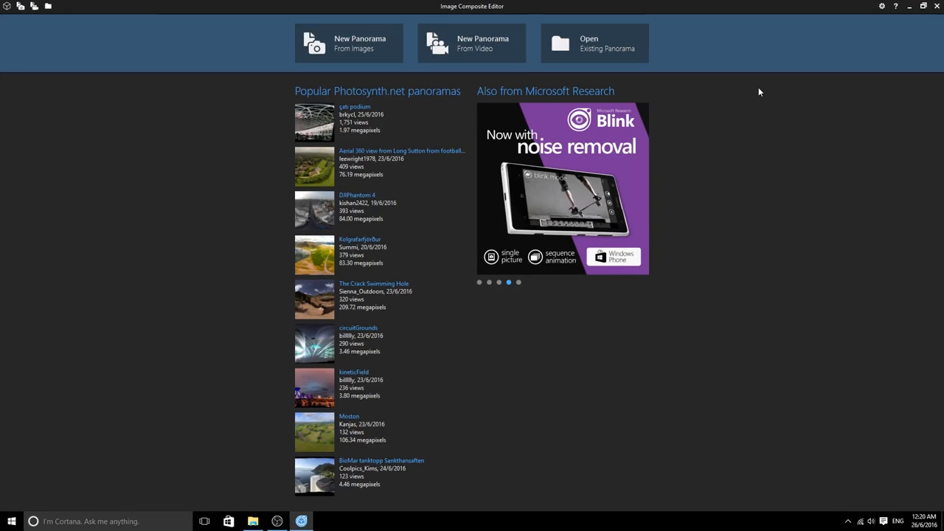
{"action": "mouse_move", "coordinate": [387, 70]}
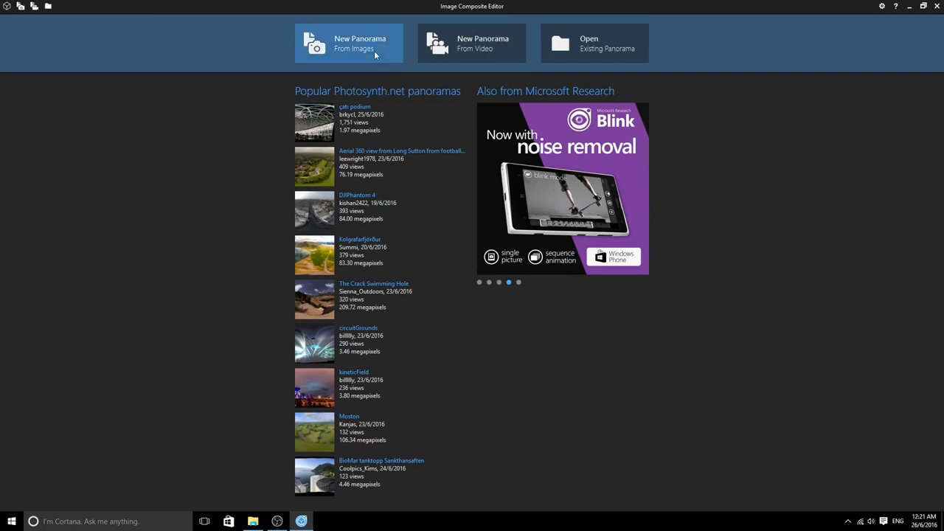
{"action": "left_click", "coordinate": [348, 42]}
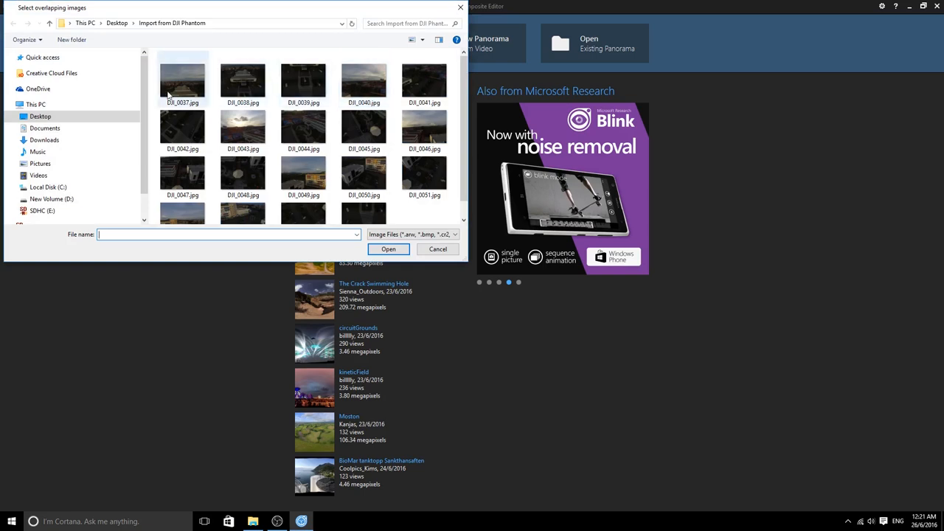
{"action": "left_click", "coordinate": [437, 248]}
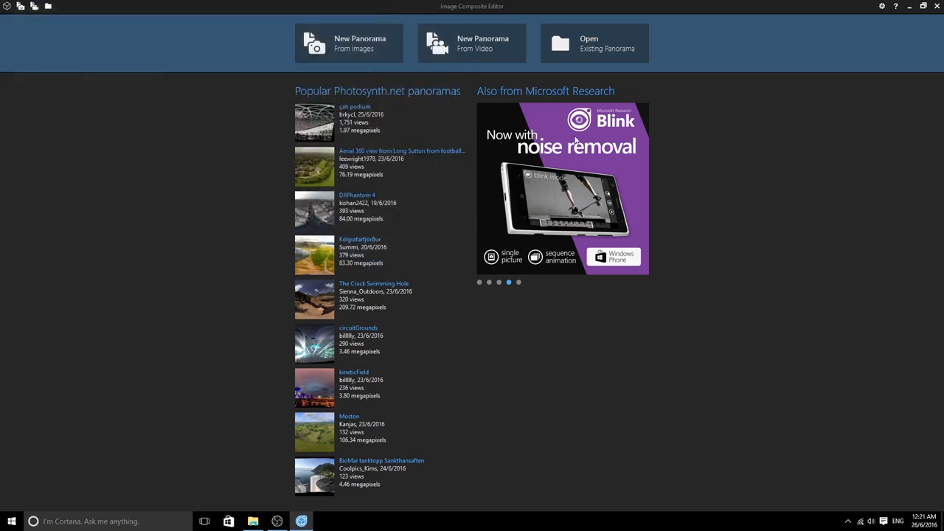
{"action": "left_click", "coordinate": [348, 43]}
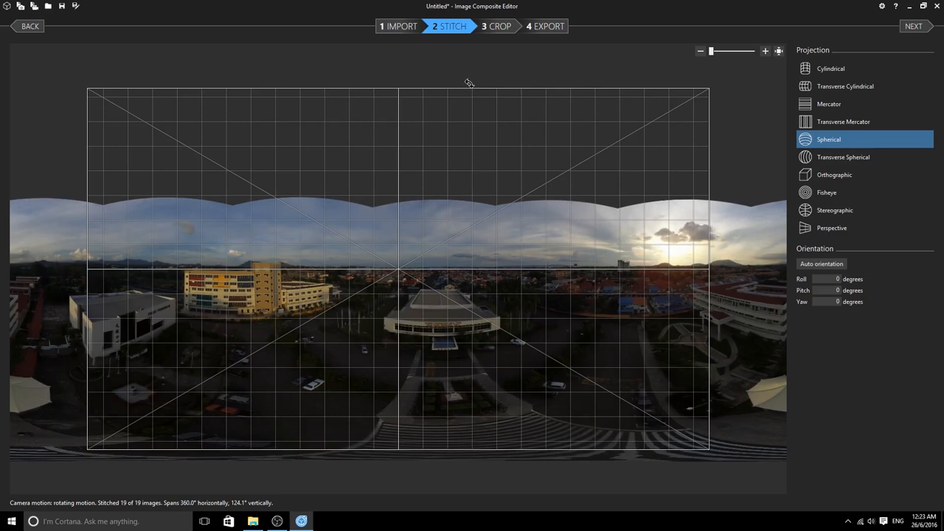
{"action": "mouse_move", "coordinate": [514, 62]}
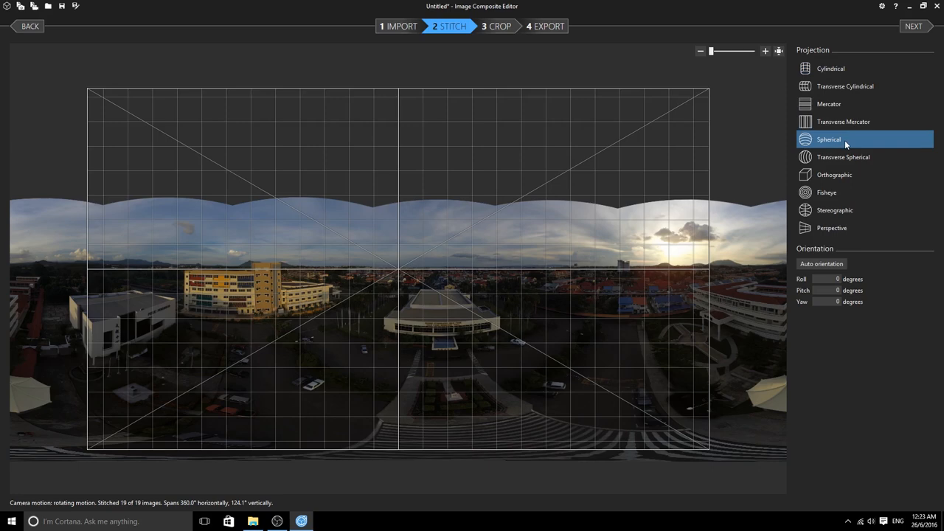
{"action": "mouse_move", "coordinate": [848, 250]}
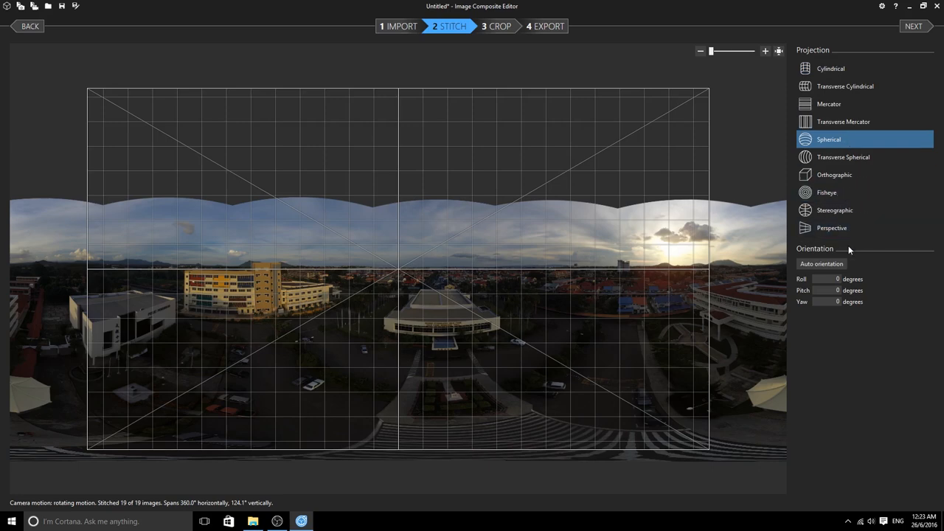
{"action": "mouse_move", "coordinate": [846, 251]}
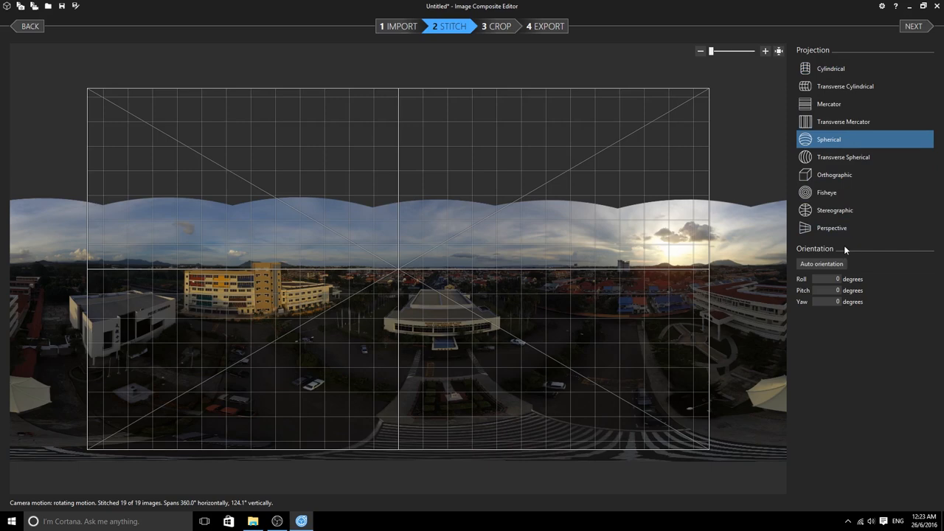
Keep Spherical projection for the stitched 360° panorama and move on to cropping.
{"action": "left_click", "coordinate": [496, 26]}
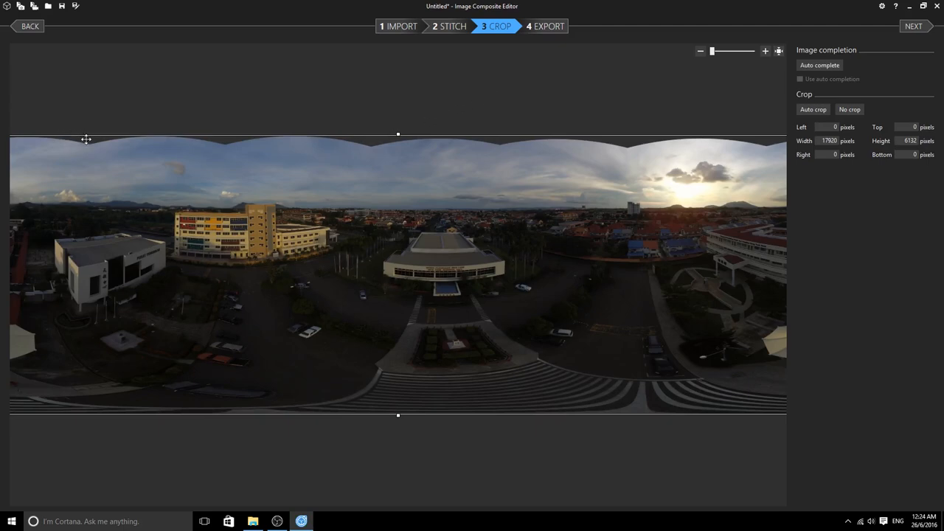
{"action": "mouse_move", "coordinate": [246, 149]}
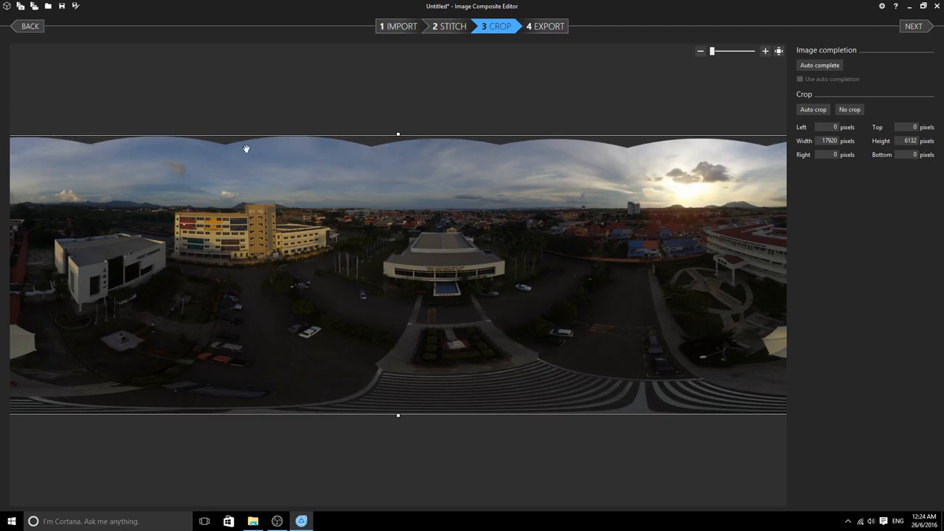
{"action": "mouse_move", "coordinate": [452, 138]}
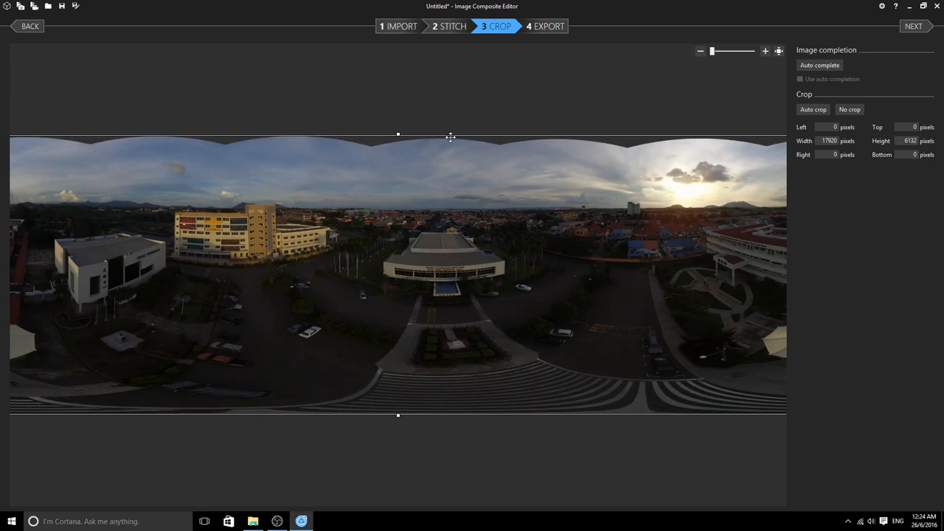
{"action": "mouse_move", "coordinate": [398, 135]}
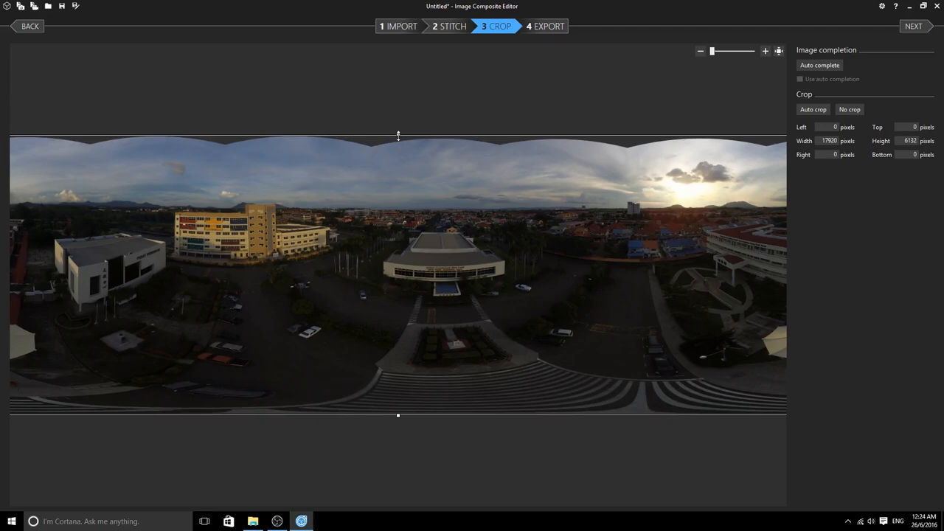
Pull the top crop edge down past the wavy sky border and proceed to export.
{"action": "left_click_drag", "start_coordinate": [398, 135], "coordinate": [399, 150]}
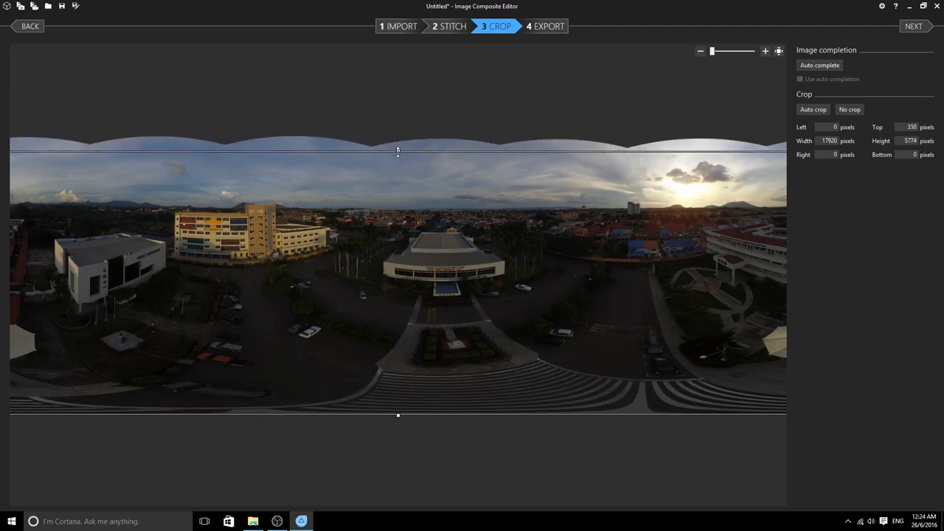
{"action": "left_click_drag", "start_coordinate": [398, 151], "coordinate": [399, 147]}
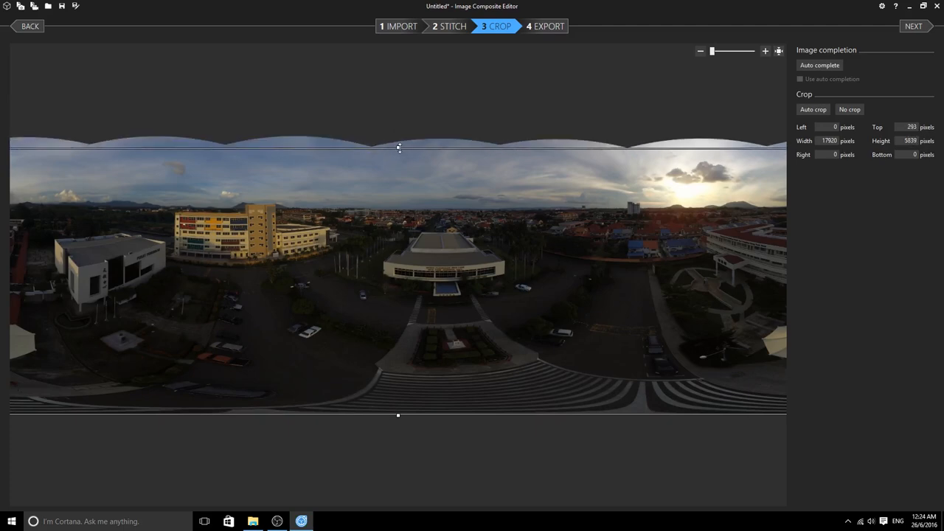
{"action": "left_click", "coordinate": [546, 26]}
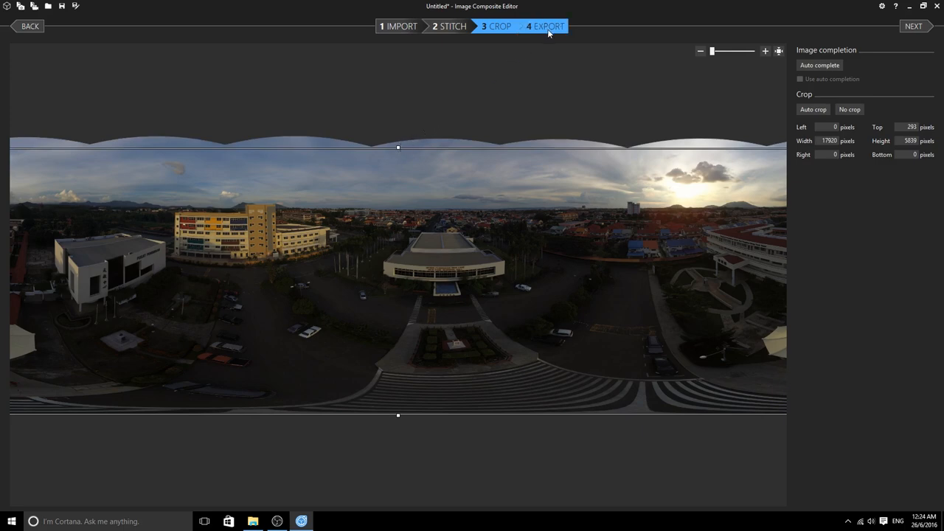
{"action": "left_click", "coordinate": [546, 26]}
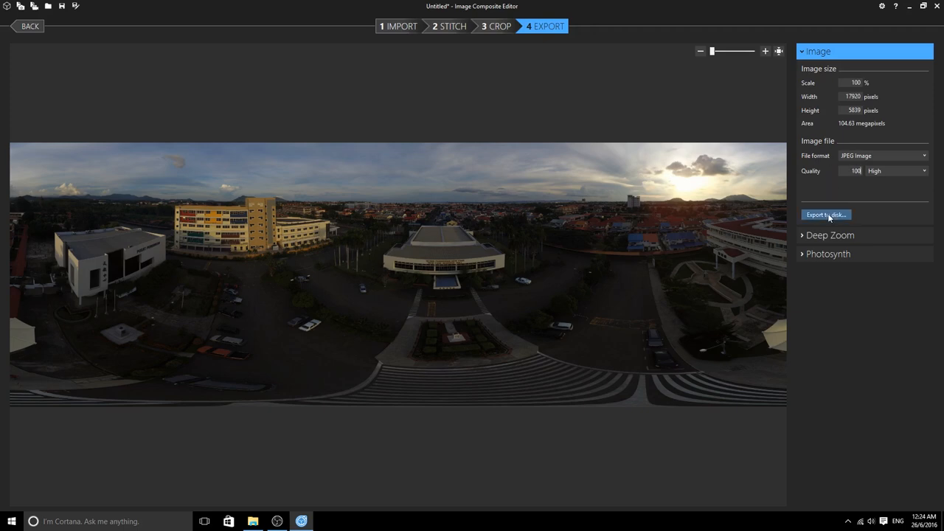
Export the panorama at 100% scale as a quality-100 JPEG to the Desktop.
{"action": "left_click", "coordinate": [827, 215]}
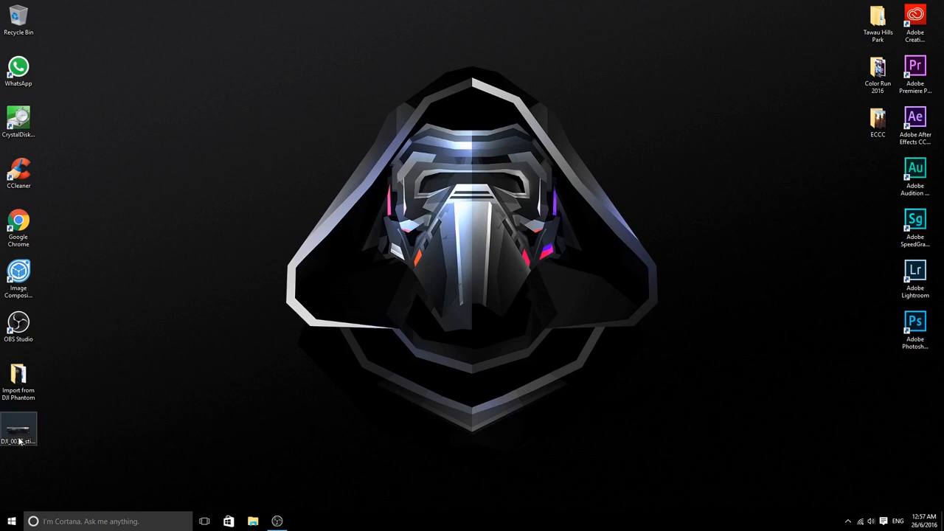
Check the exported JPG's Details properties, confirming 17920 × 5839 pixels from Microsoft ICE.
{"action": "right_click", "coordinate": [18, 431]}
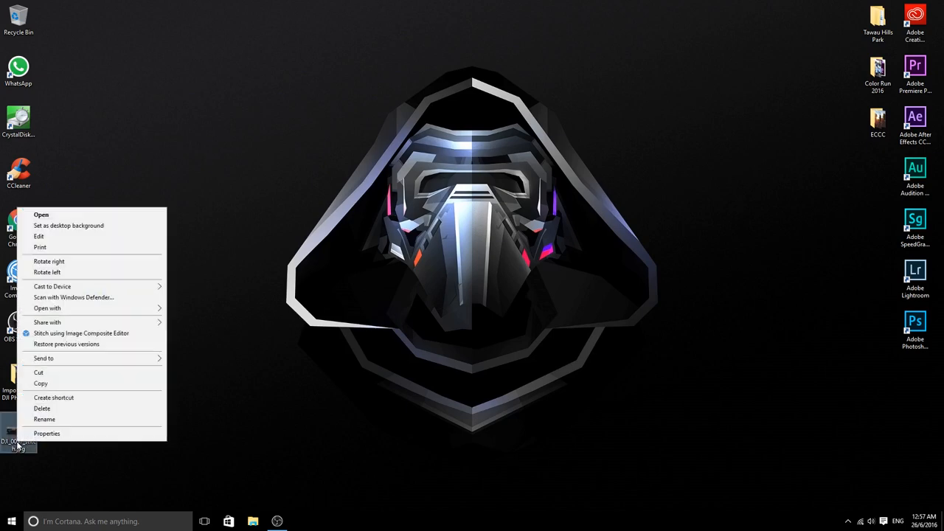
{"action": "left_click", "coordinate": [47, 434]}
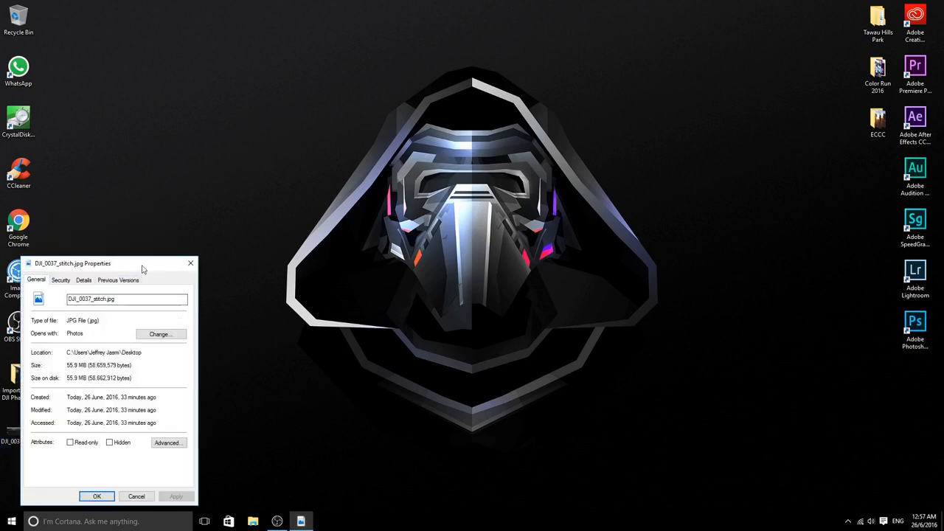
{"action": "left_click", "coordinate": [83, 281]}
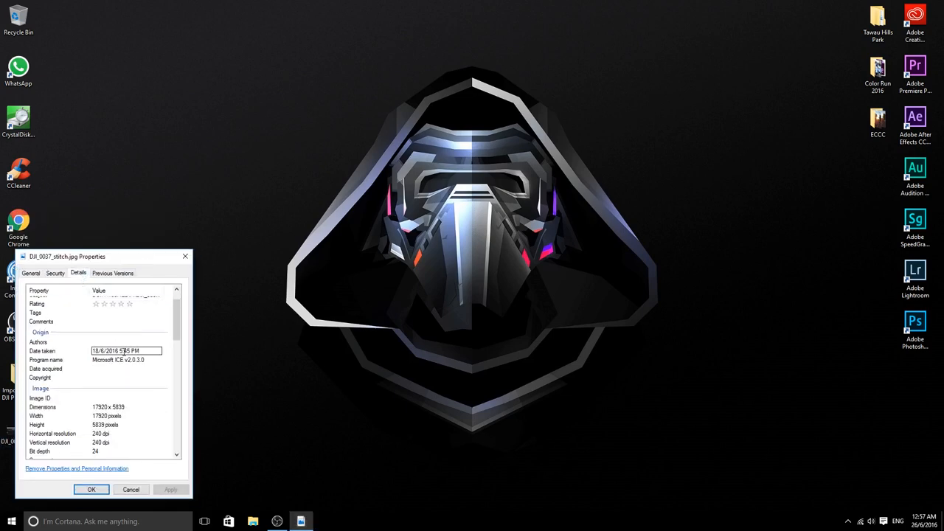
{"action": "scroll", "scroll_direction": "down", "scroll_amount": 3}
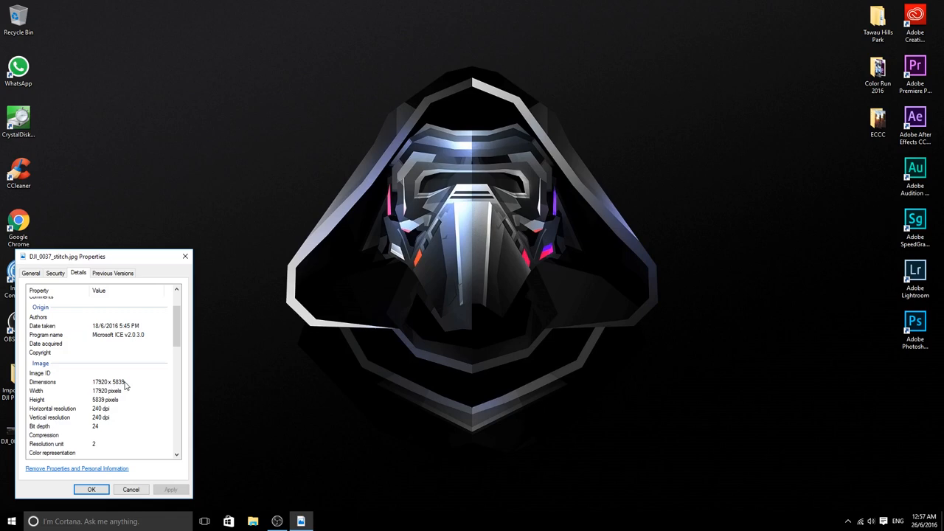
{"action": "left_click", "coordinate": [91, 490]}
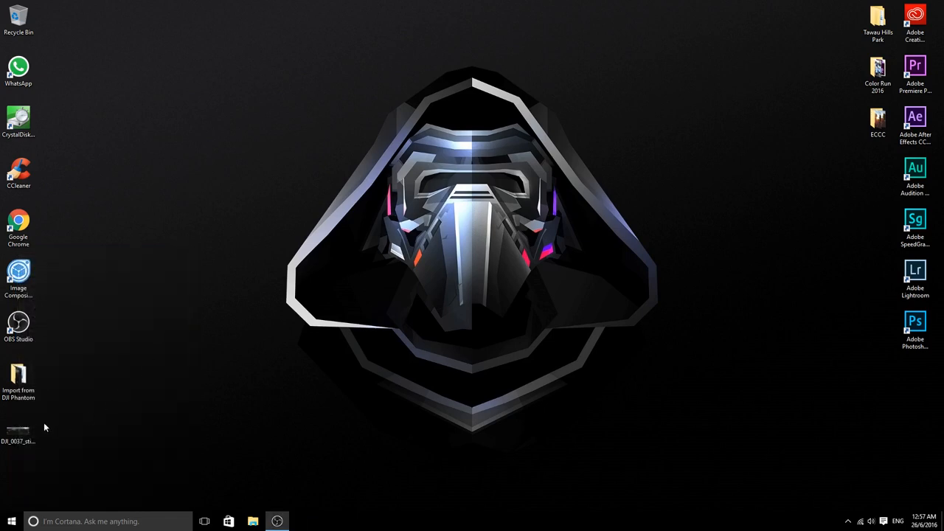
Open the stitched JPG from the desktop with Adobe Photoshop.
{"action": "right_click", "coordinate": [18, 431]}
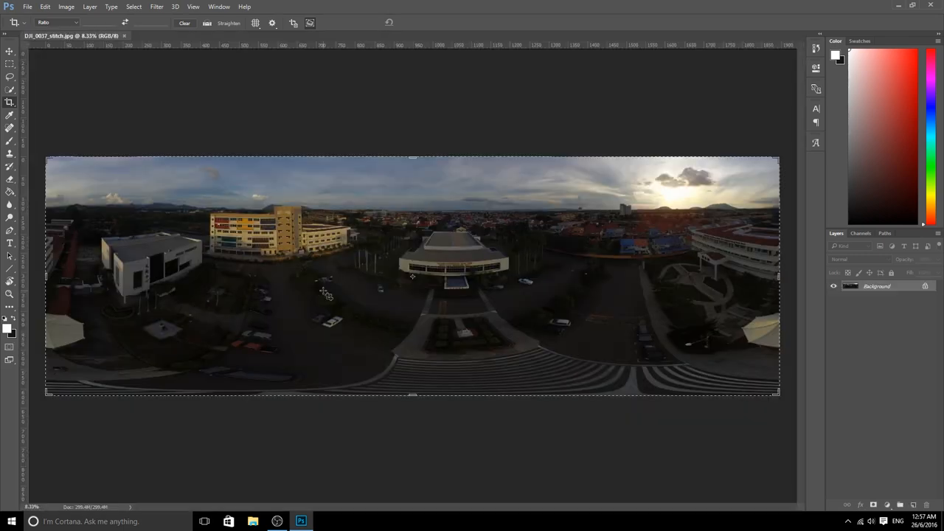
Resize the panorama to 10000 × 5000 pixels via Image Size.
{"action": "left_click", "coordinate": [65, 6]}
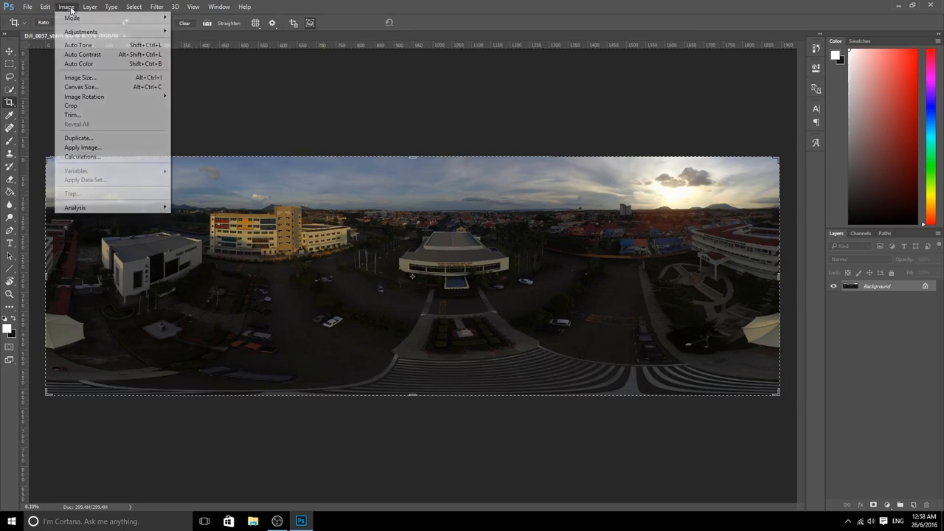
{"action": "mouse_move", "coordinate": [77, 44]}
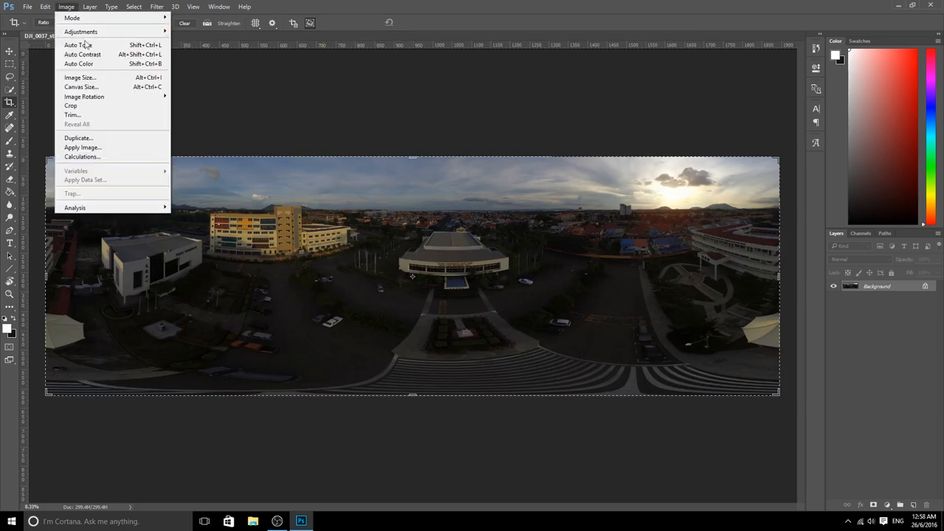
{"action": "left_click", "coordinate": [80, 77]}
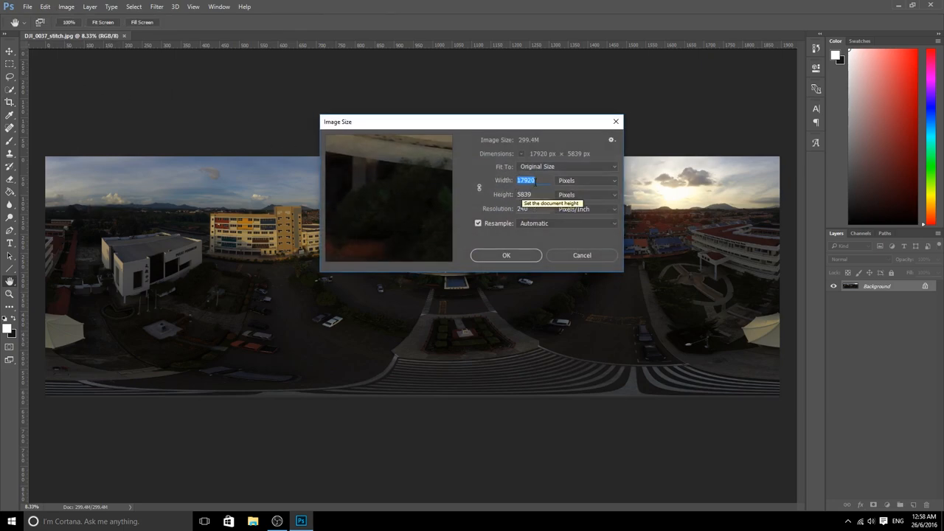
{"action": "type", "text": "10000"}
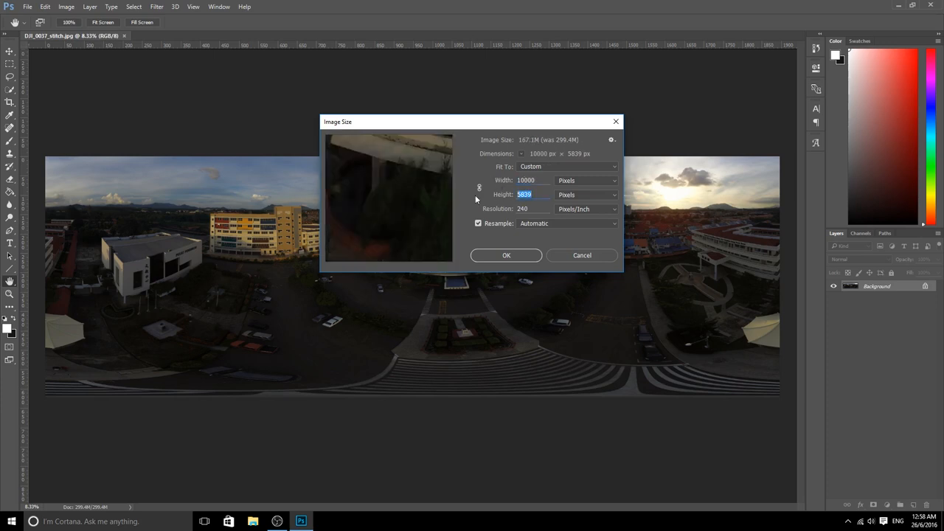
{"action": "type", "text": "5000"}
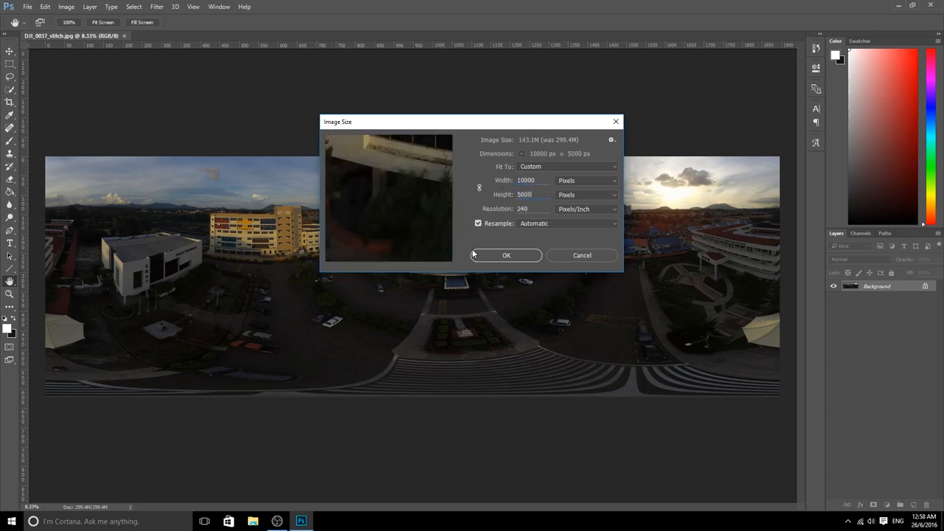
{"action": "left_click", "coordinate": [506, 253]}
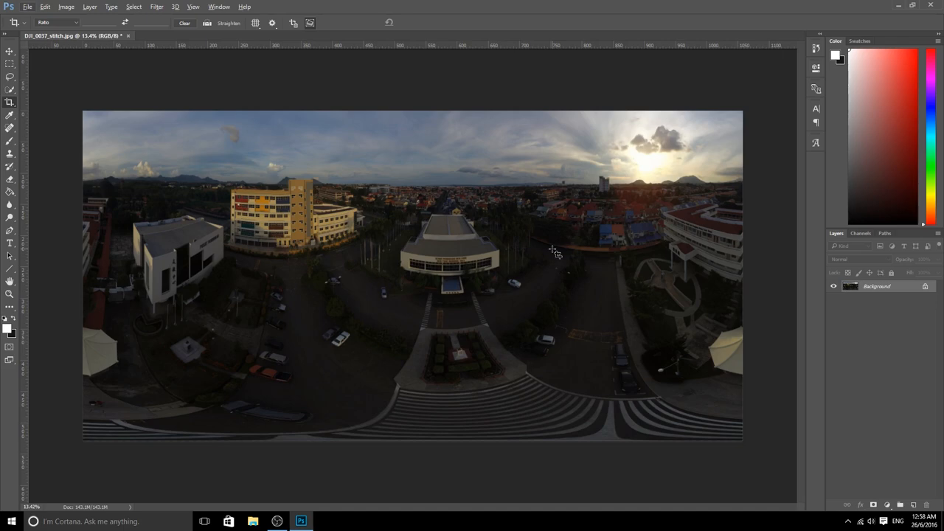
Save the resized panorama as the JPEG 'Facebook 360' on the Desktop with default quality.
{"action": "left_click", "coordinate": [26, 6]}
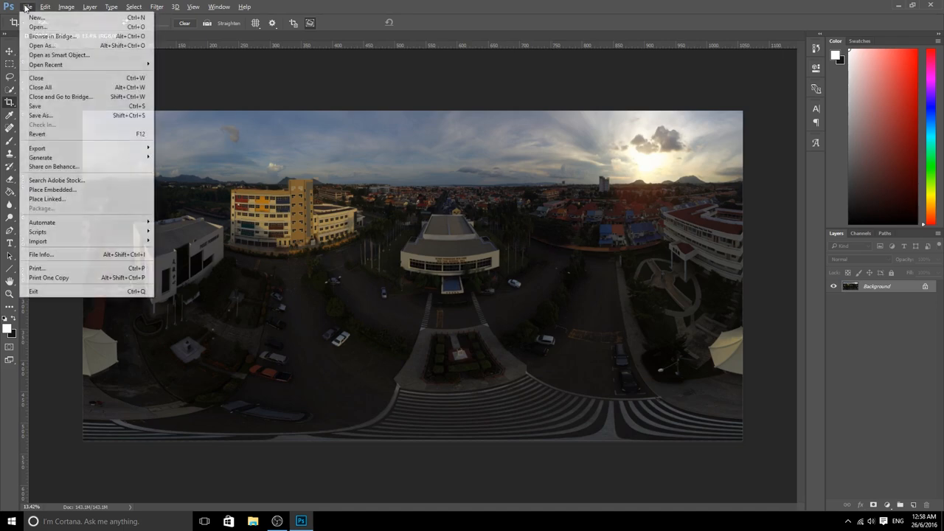
{"action": "left_click", "coordinate": [41, 116]}
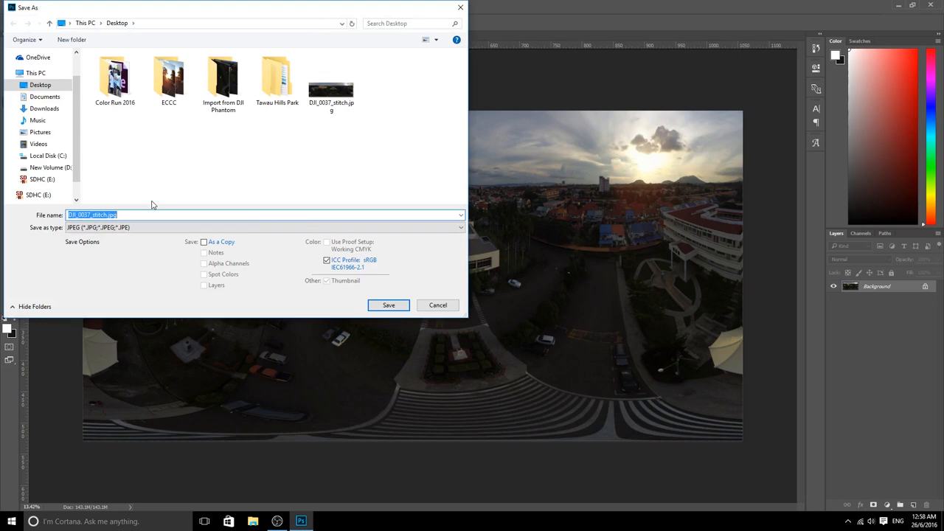
{"action": "type", "text": "Facebook 360"}
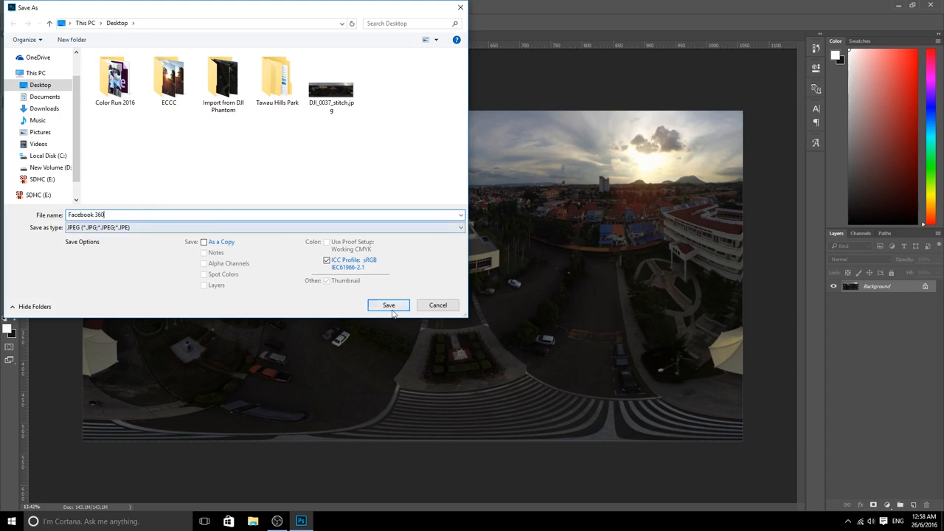
{"action": "left_click", "coordinate": [390, 304]}
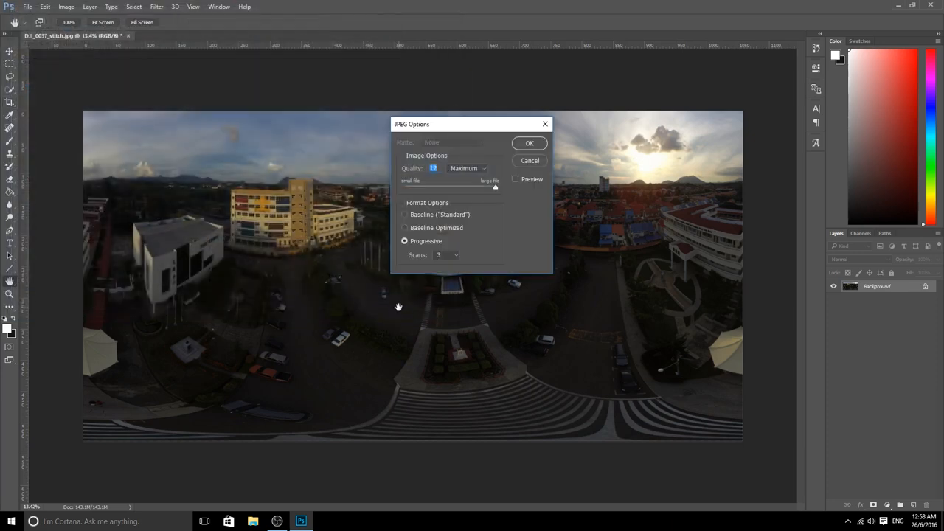
{"action": "left_click", "coordinate": [528, 141]}
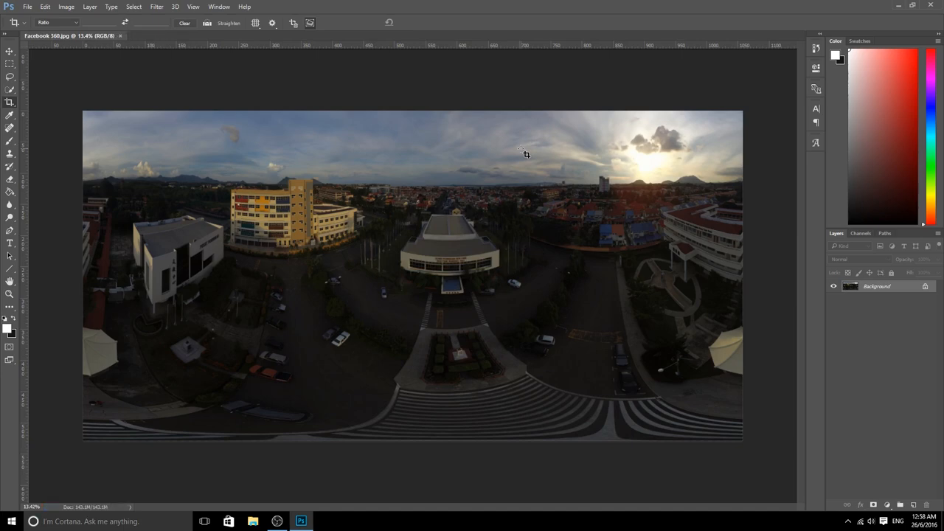
{"action": "mouse_move", "coordinate": [894, 6]}
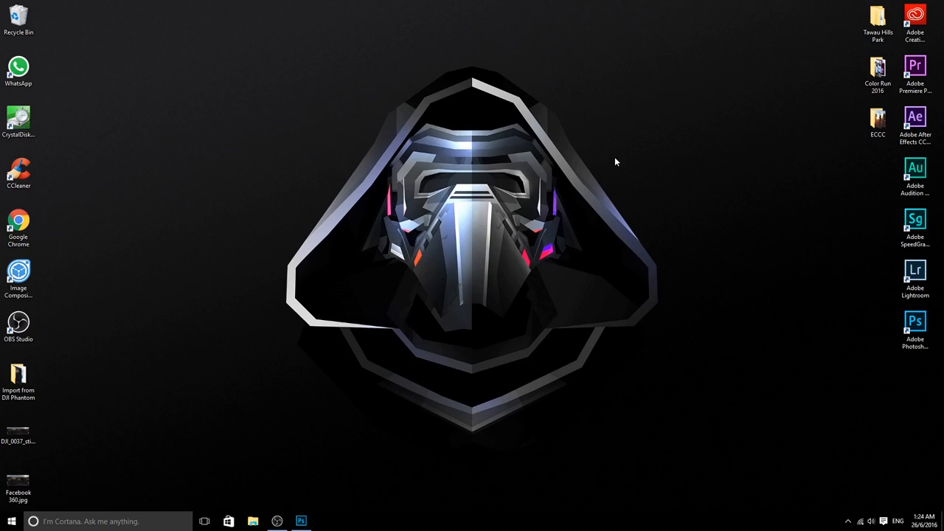
{"action": "mouse_move", "coordinate": [427, 293]}
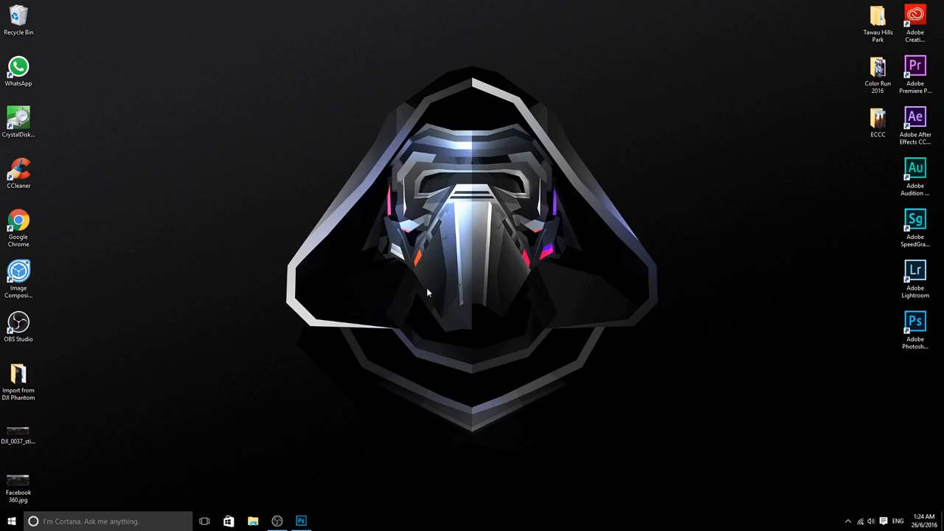
Tag Facebook 360.jpg's details with camera maker Ricoh and model Ricoh Theta S.
{"action": "left_click", "coordinate": [17, 484]}
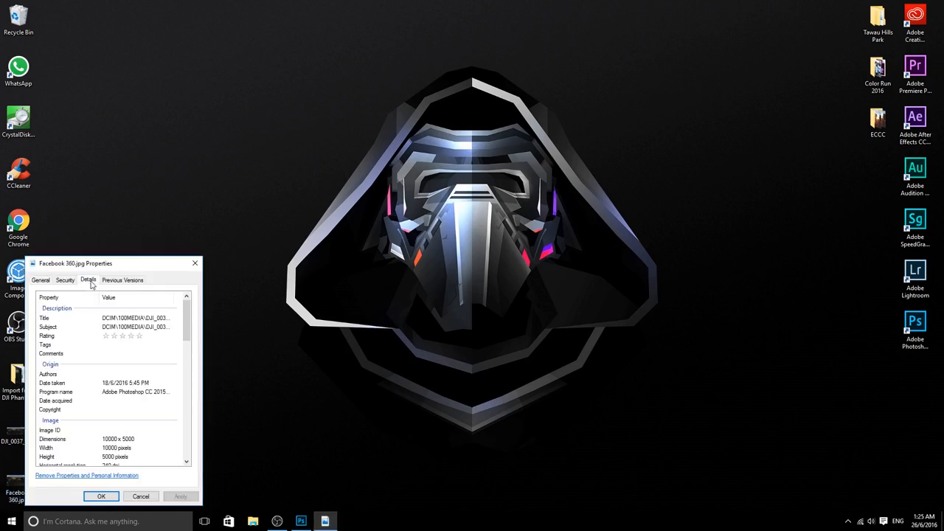
{"action": "scroll", "scroll_direction": "down", "scroll_amount": 3}
{"action": "type", "text": "R"}
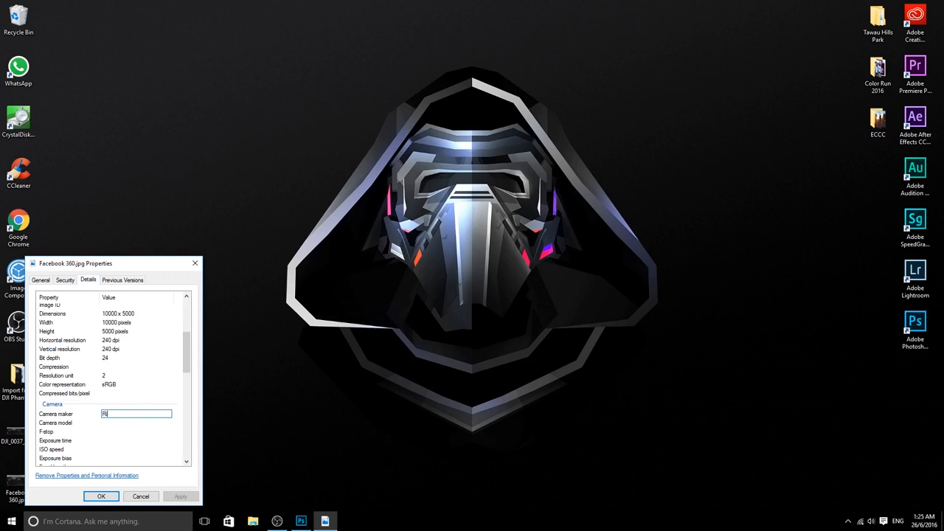
{"action": "type", "text": "icoh"}
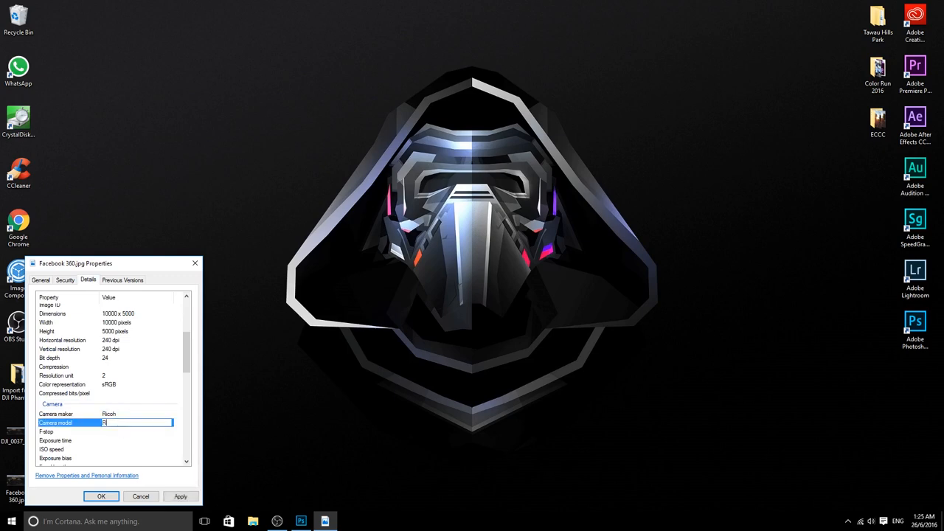
{"action": "type", "text": "Ricoh T"}
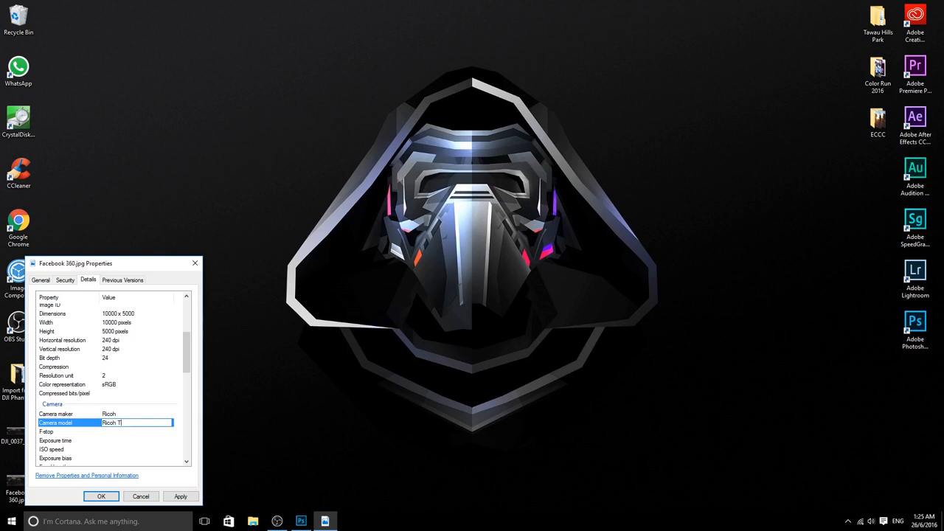
{"action": "type", "text": "heta S"}
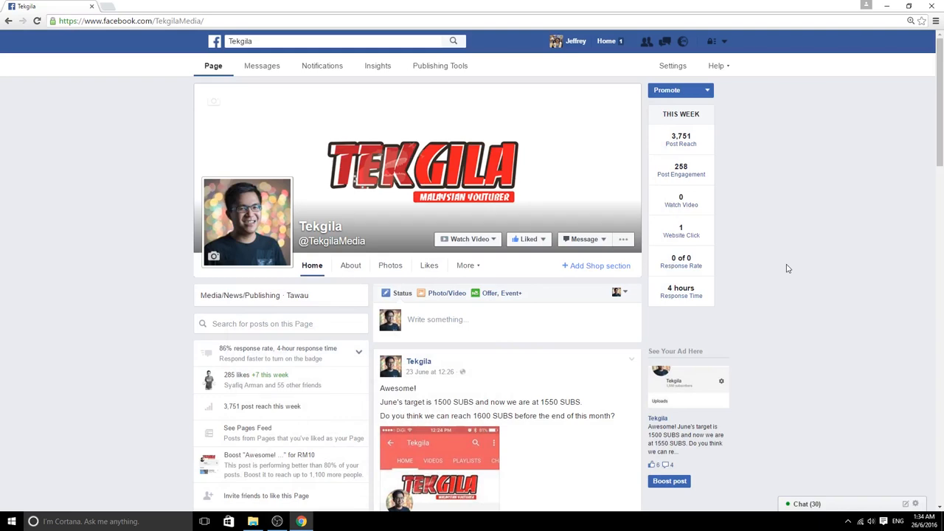
Attach Facebook 360.jpg from the Desktop to a new photo post on the page.
{"action": "left_click", "coordinate": [447, 292]}
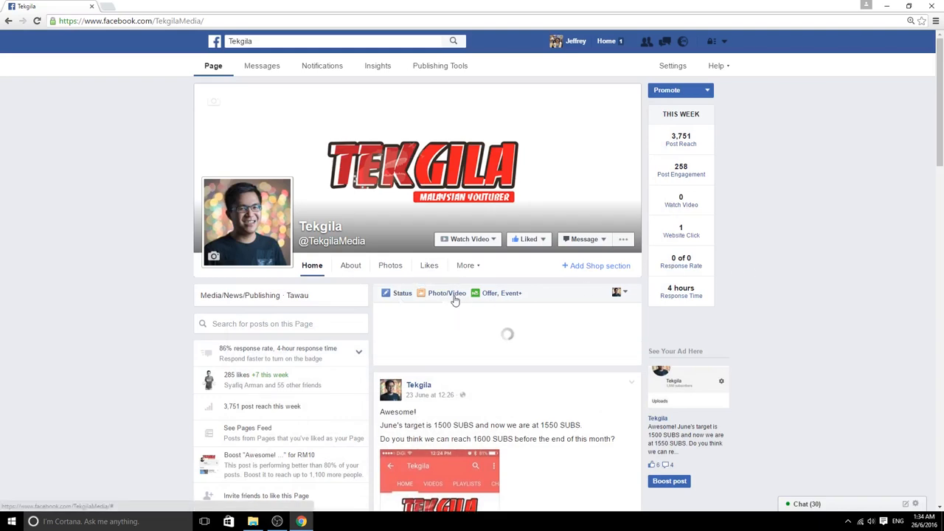
{"action": "left_click", "coordinate": [445, 292]}
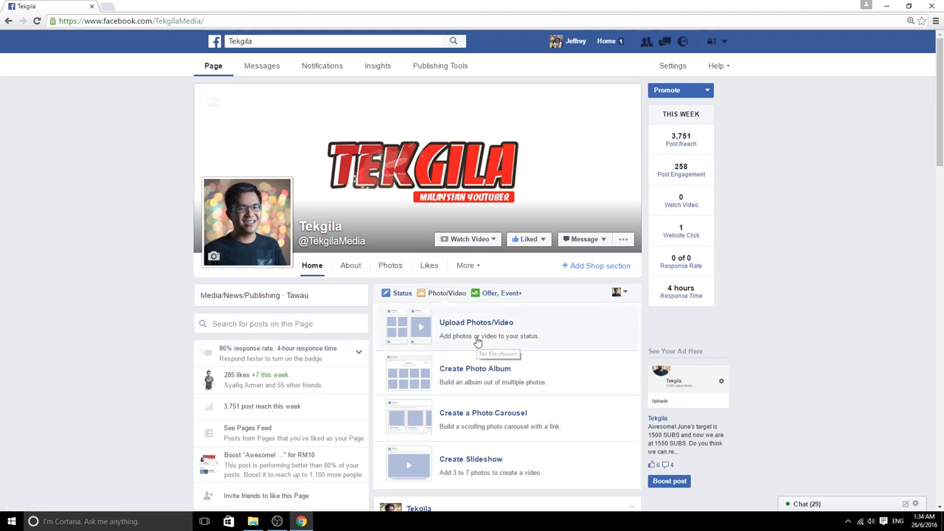
{"action": "left_click", "coordinate": [475, 321]}
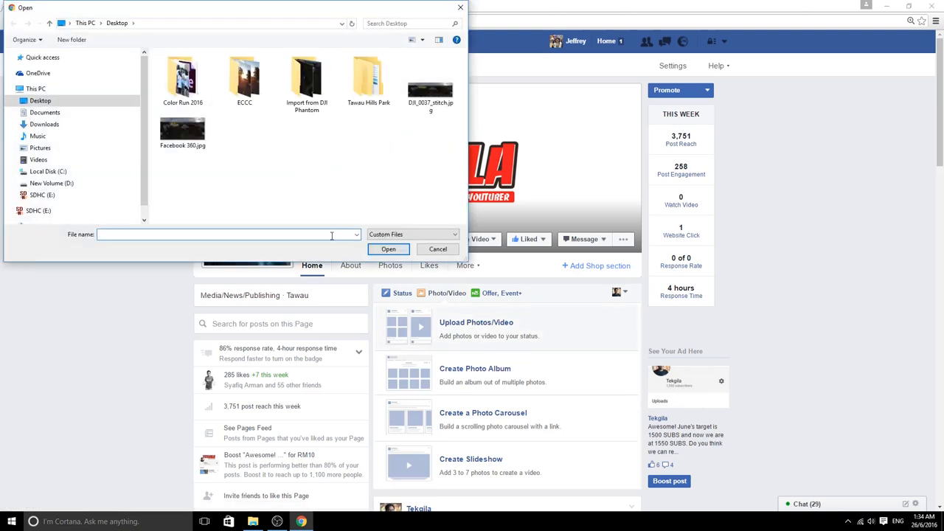
{"action": "left_click", "coordinate": [183, 130]}
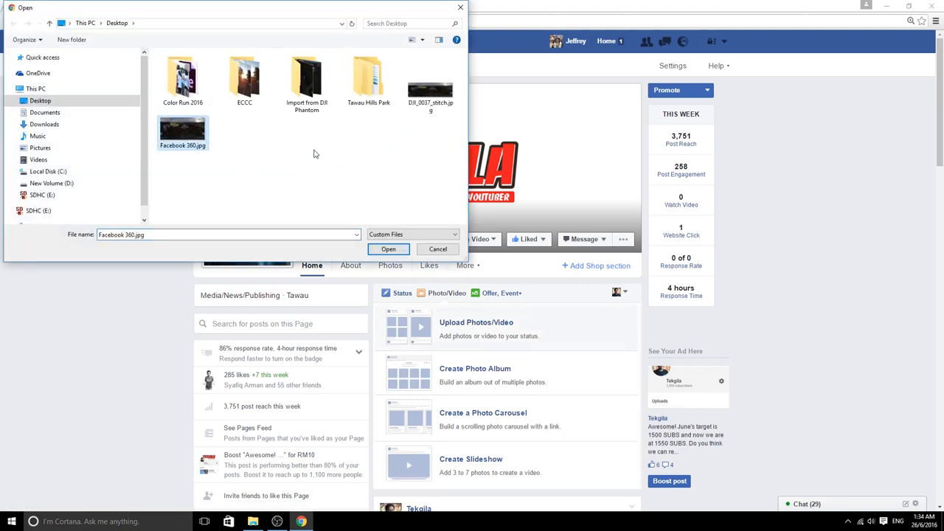
{"action": "left_click", "coordinate": [388, 248]}
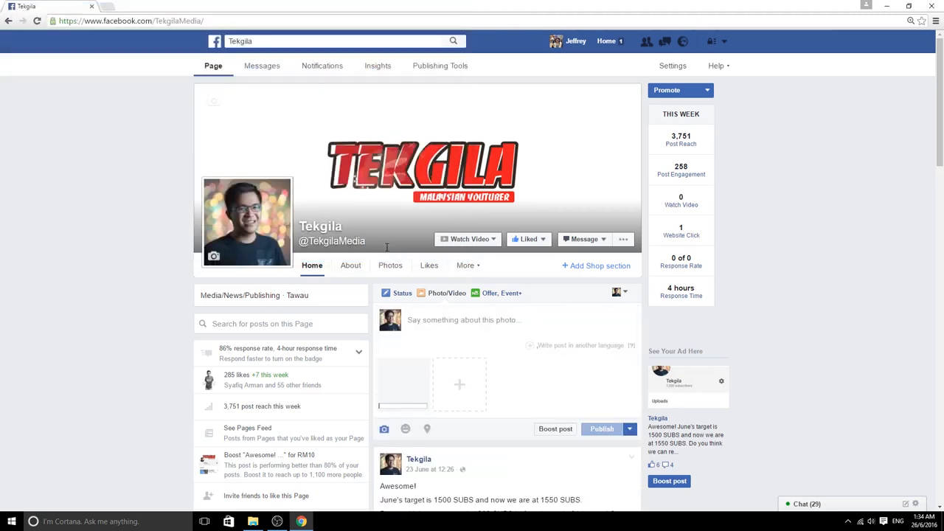
{"action": "scroll", "scroll_direction": "down", "scroll_amount": 3}
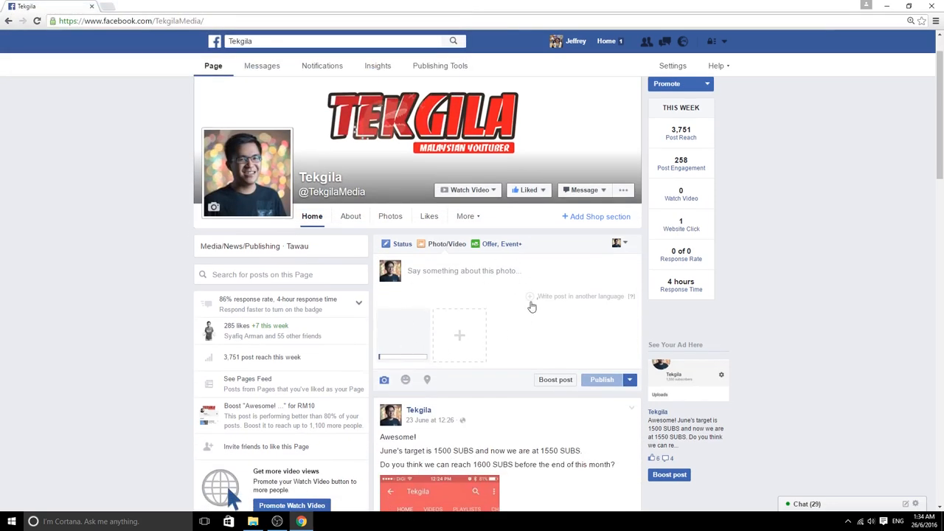